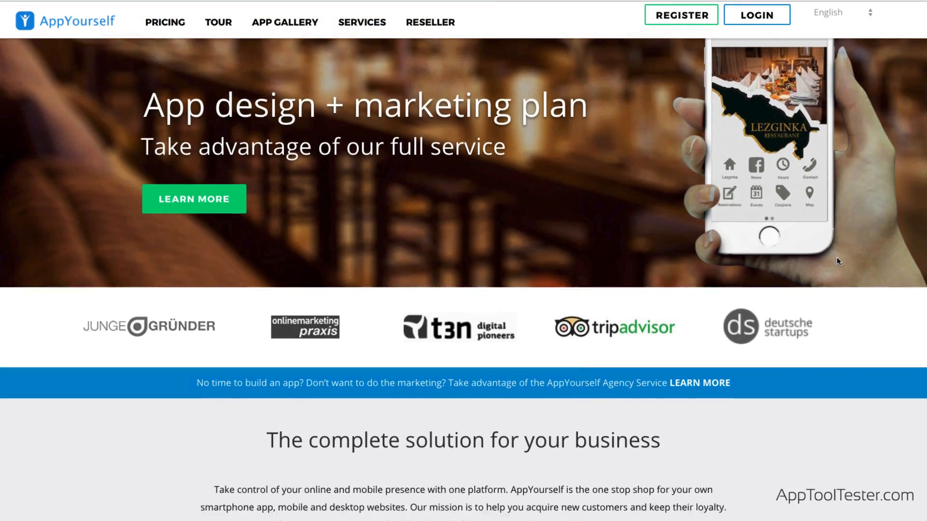
Step: Start a new app via Create App and enter the app creation wizard
{"action": "scroll", "scroll_direction": "down", "scroll_amount": 3}
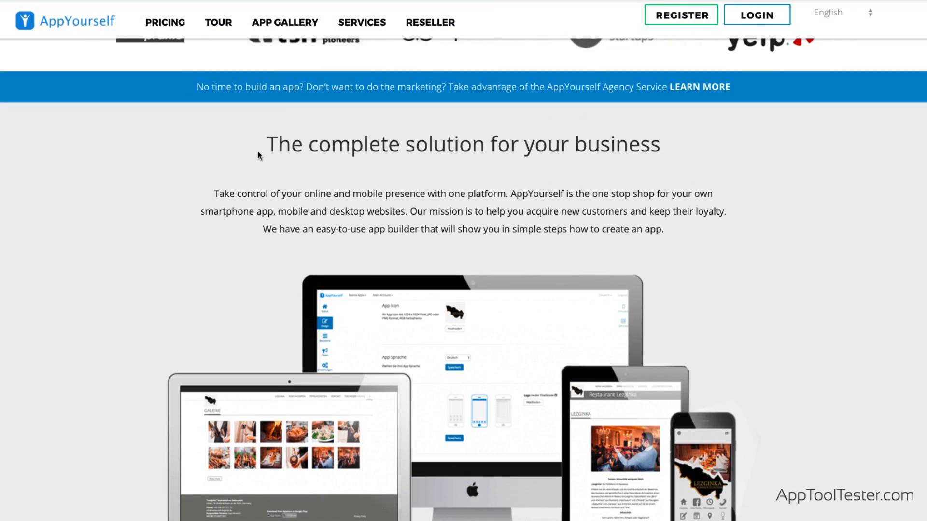
{"action": "scroll", "scroll_direction": "down", "scroll_amount": 3}
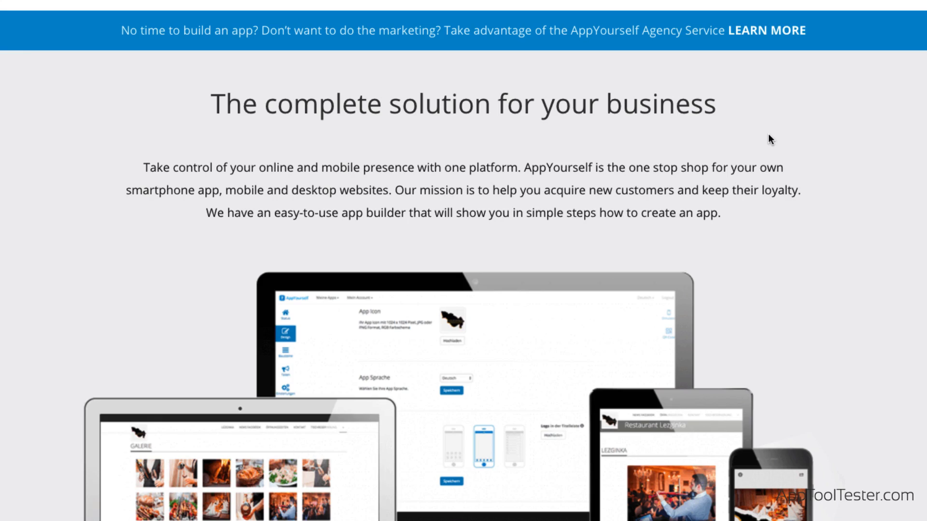
{"action": "scroll", "scroll_direction": "down", "scroll_amount": 3}
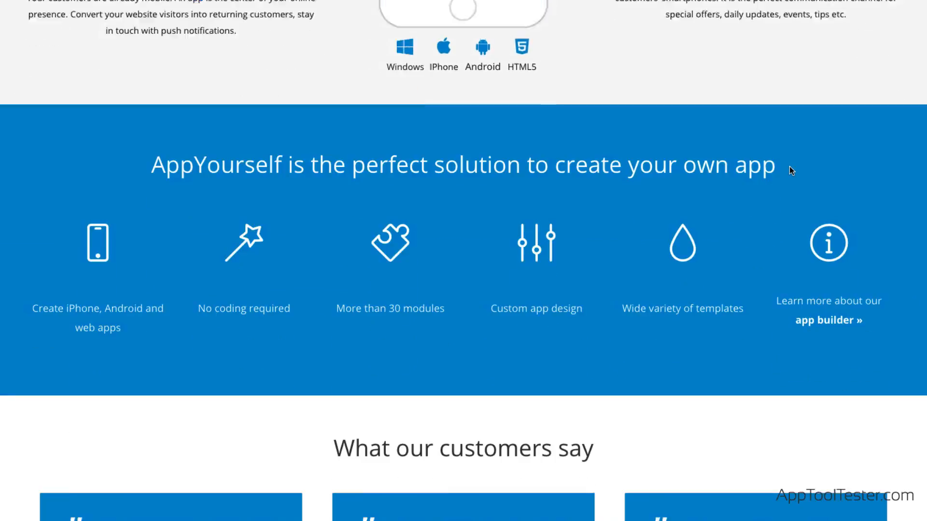
{"action": "scroll", "scroll_direction": "down", "scroll_amount": 3}
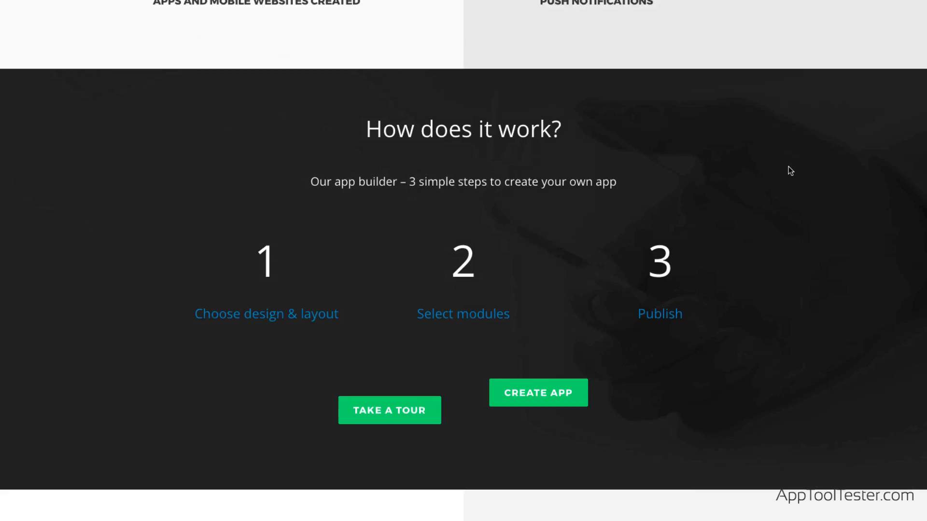
{"action": "scroll", "scroll_direction": "down", "scroll_amount": 3}
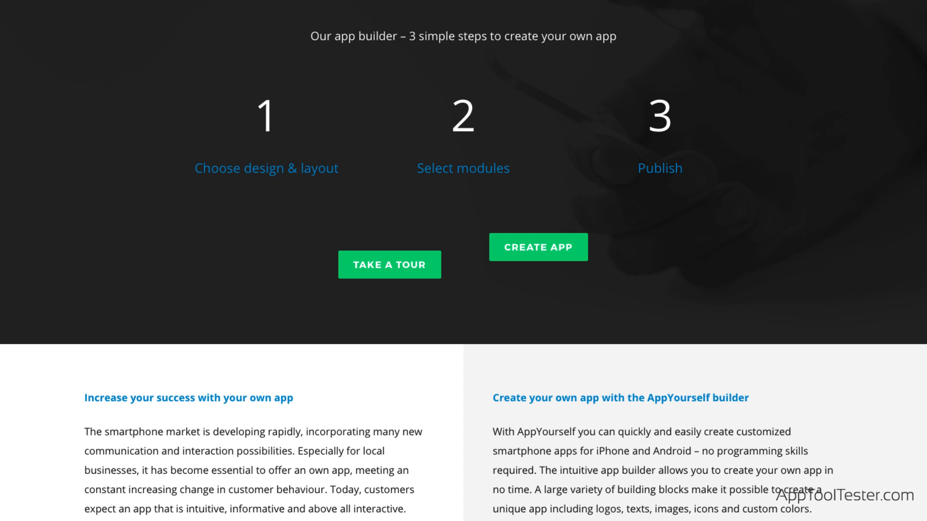
{"action": "left_click", "coordinate": [537, 246]}
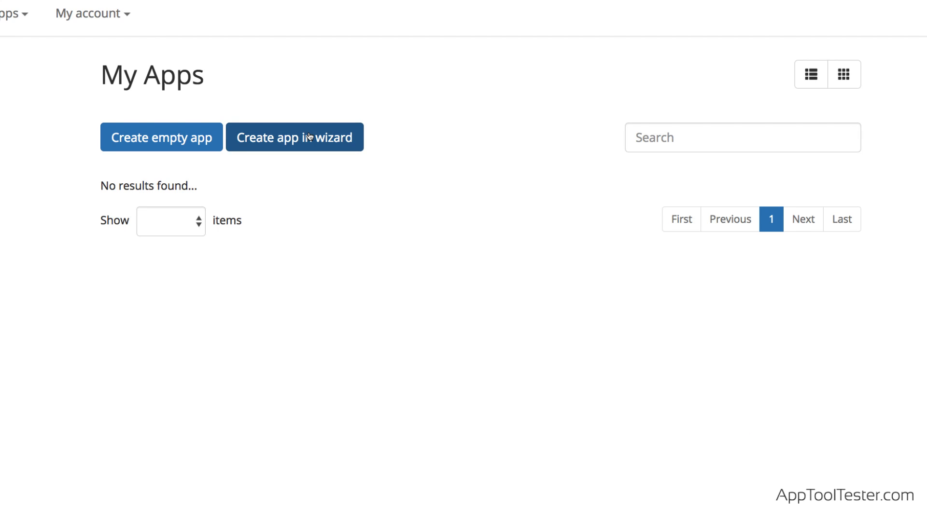
{"action": "left_click", "coordinate": [295, 137]}
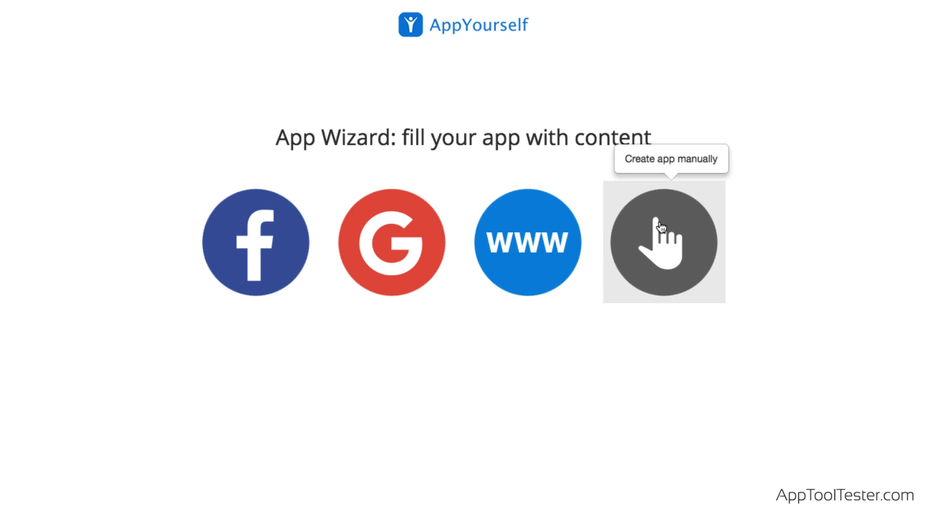
Step: Choose manual filling, name the app 'AppToolTester' and continue to the sector choice
{"action": "left_click", "coordinate": [663, 241]}
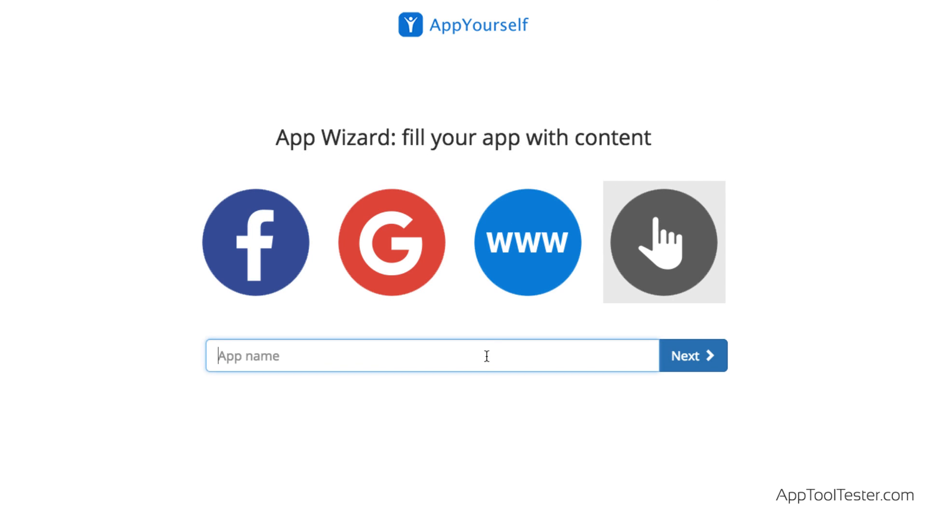
{"action": "type", "text": "AppToolTester"}
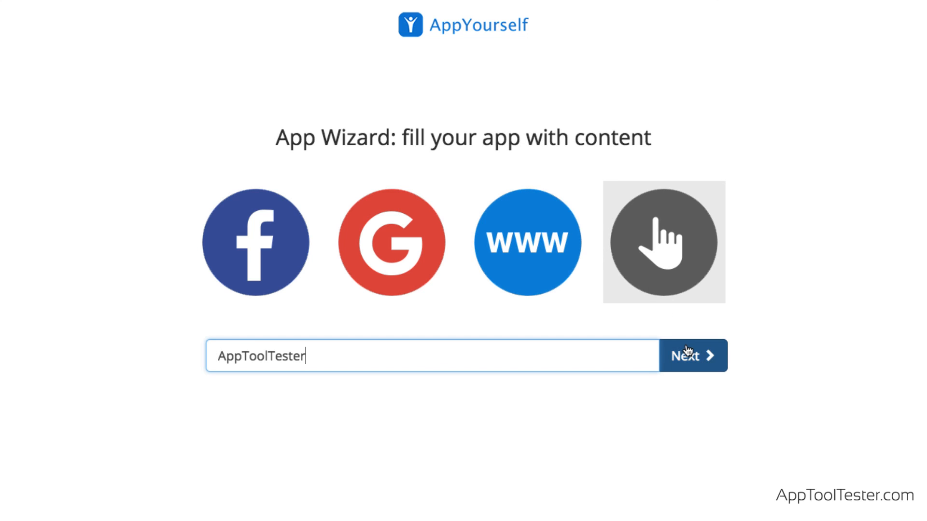
{"action": "left_click", "coordinate": [692, 355]}
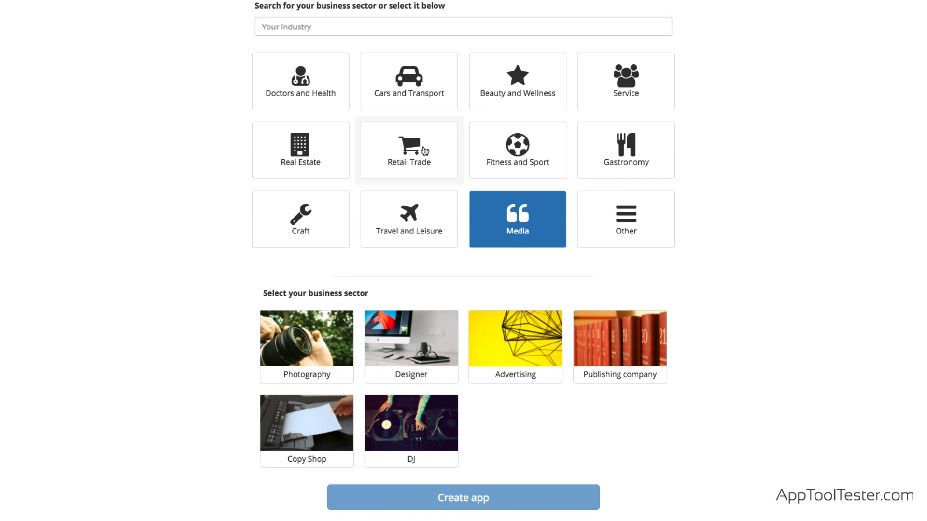
Step: Pick Retail Trade as the industry, finish cropping the flask icon and choose a green main colour
{"action": "left_click", "coordinate": [299, 219]}
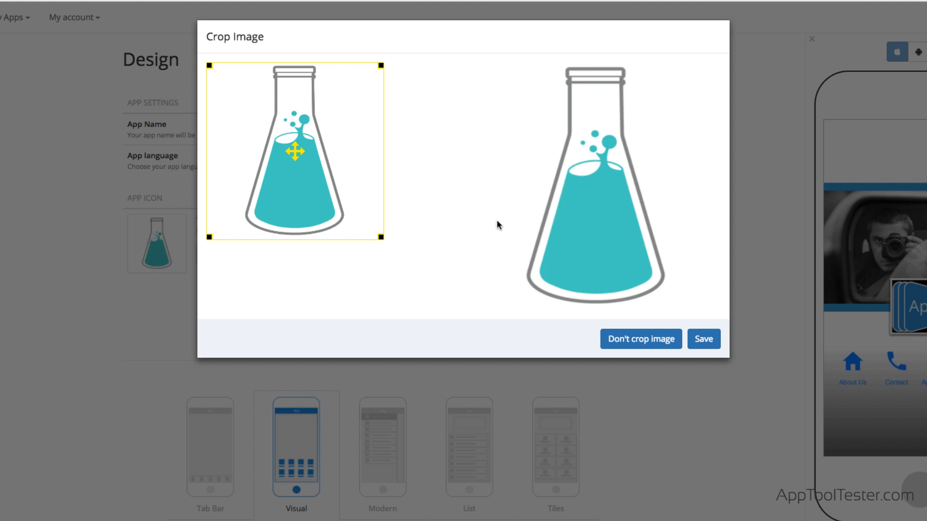
{"action": "left_click", "coordinate": [702, 339]}
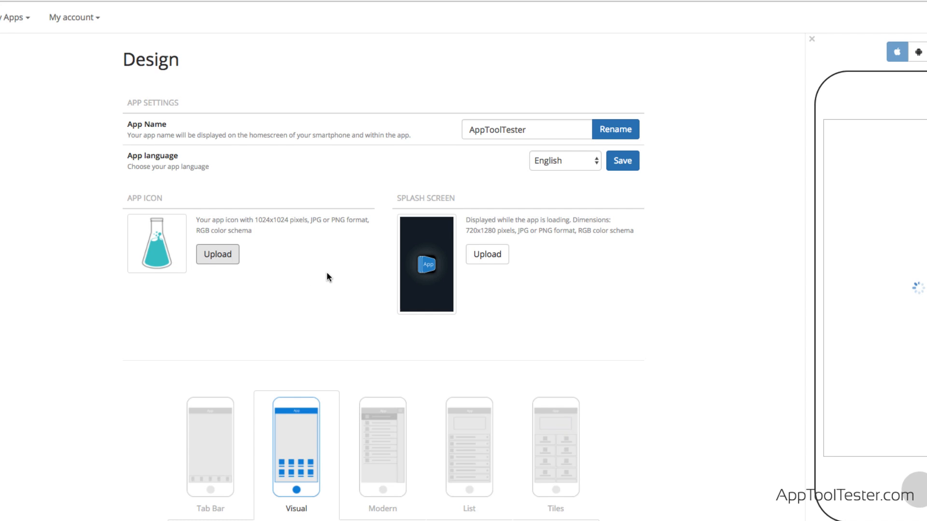
{"action": "scroll", "scroll_direction": "down", "scroll_amount": 3}
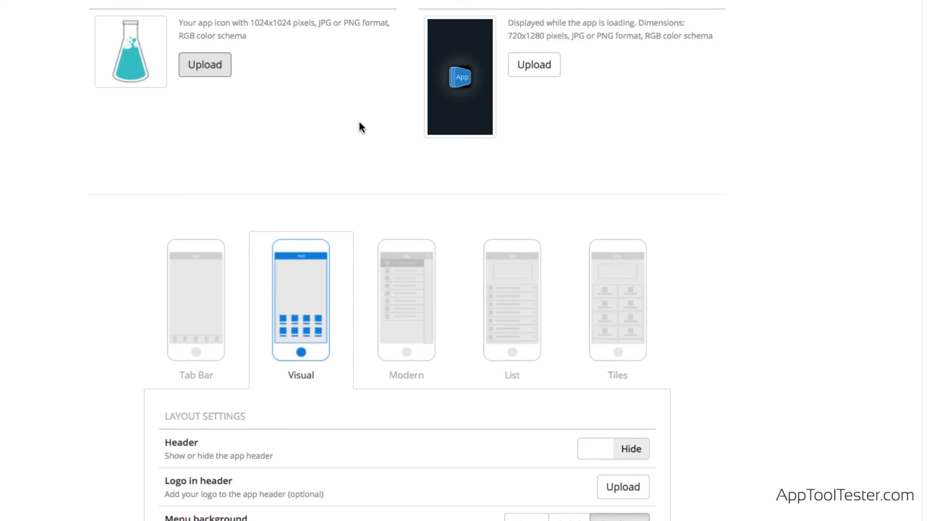
{"action": "scroll", "scroll_direction": "down", "scroll_amount": 3}
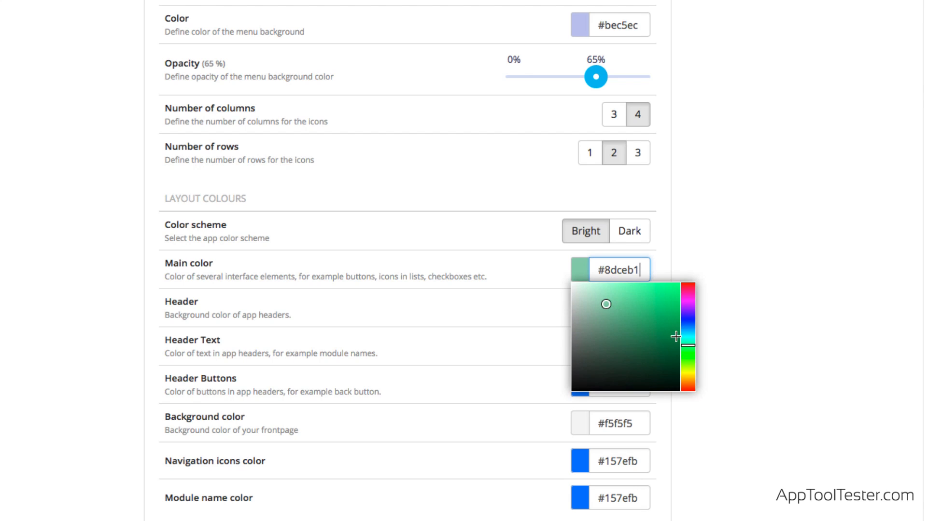
{"action": "left_click", "coordinate": [540, 285]}
{"action": "type", "text": "#8dceb1"}
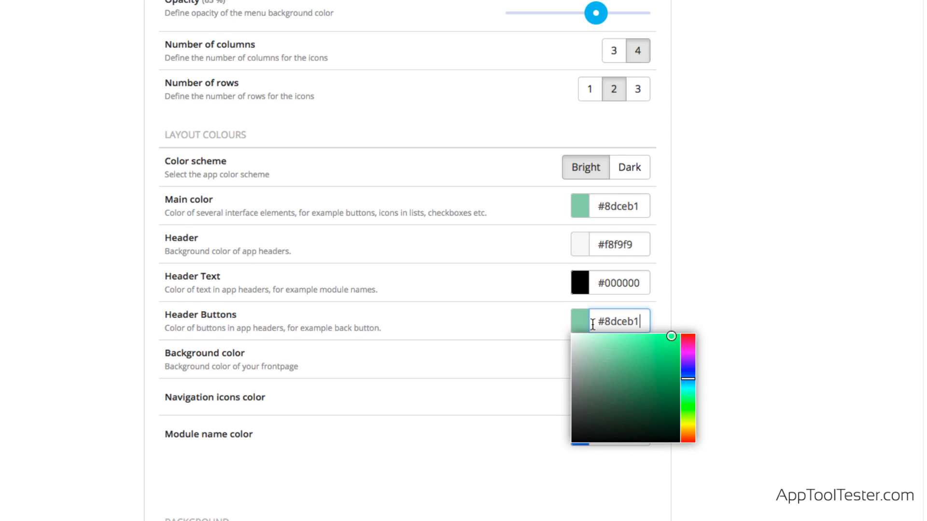
Step: Save the design settings, review the background image gallery and open the About Us editor
{"action": "scroll", "scroll_direction": "down", "scroll_amount": 3}
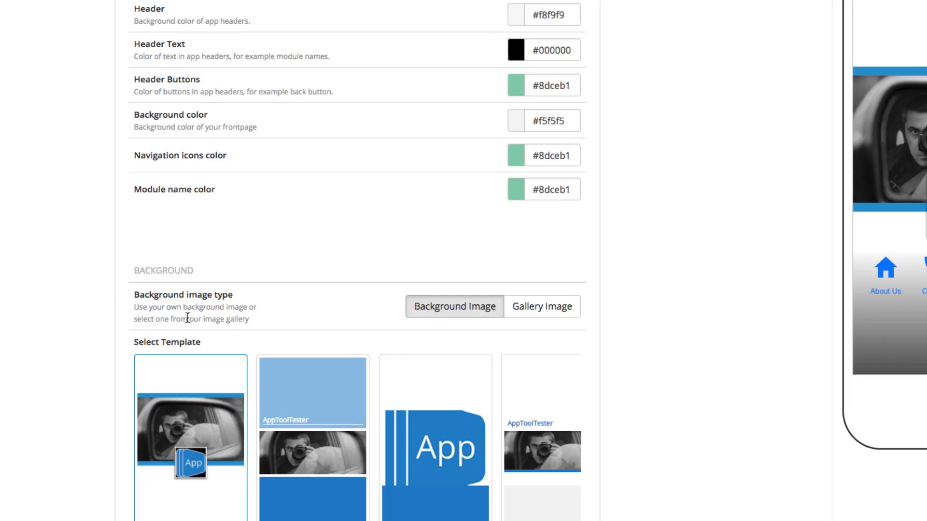
{"action": "scroll", "scroll_direction": "down", "scroll_amount": 3}
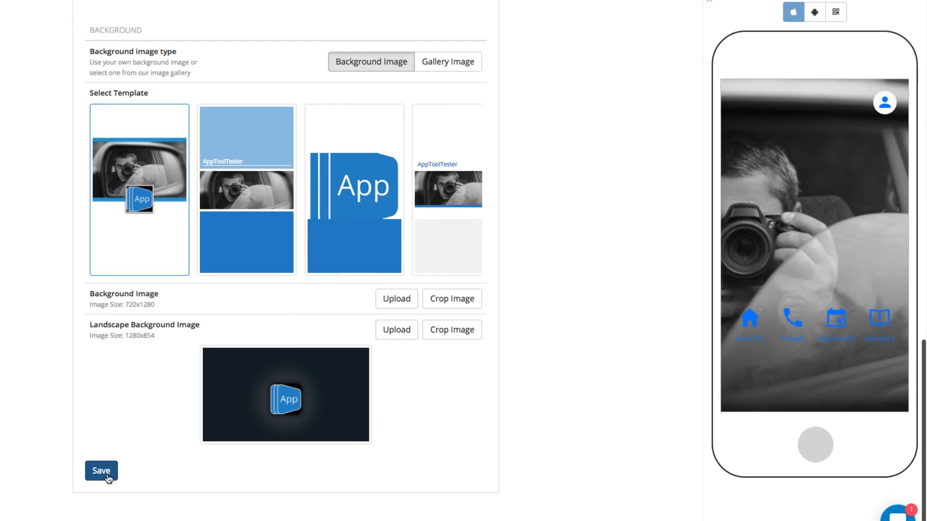
{"action": "left_click", "coordinate": [101, 471]}
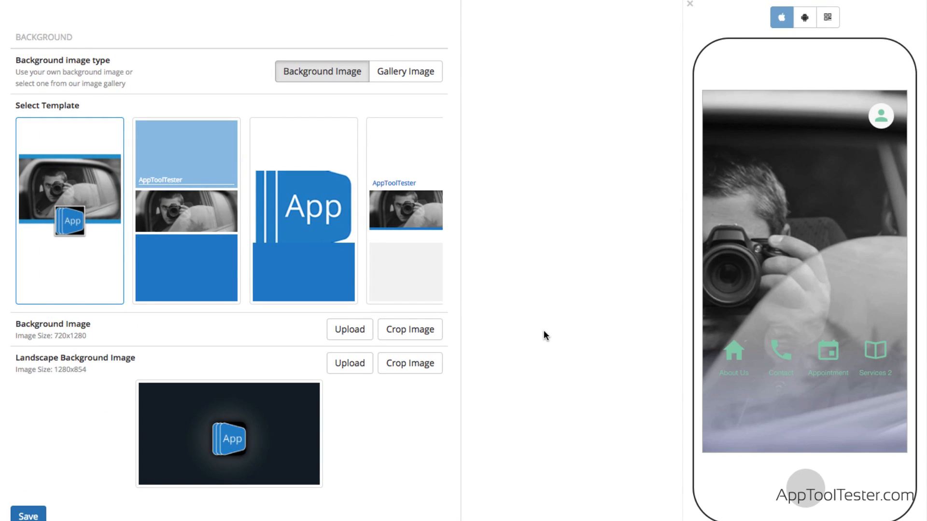
{"action": "mouse_move", "coordinate": [781, 367]}
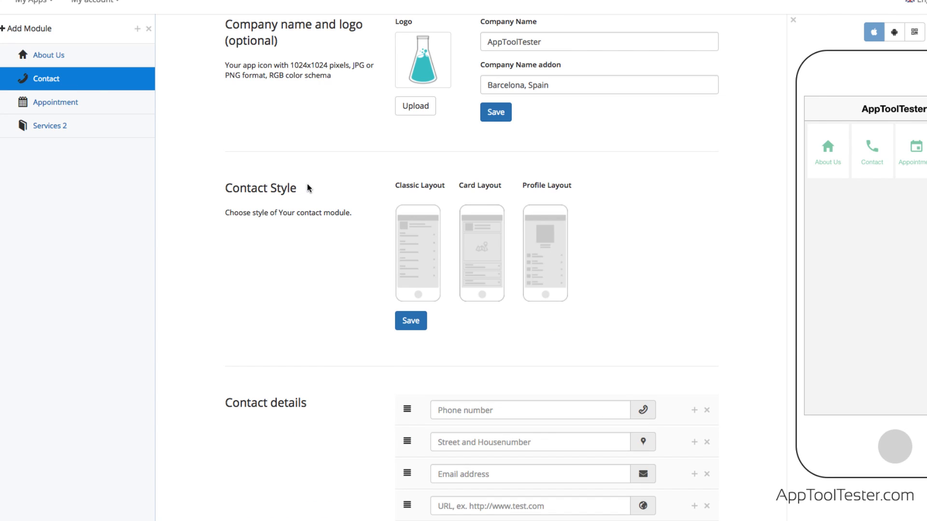
{"action": "left_click", "coordinate": [481, 252]}
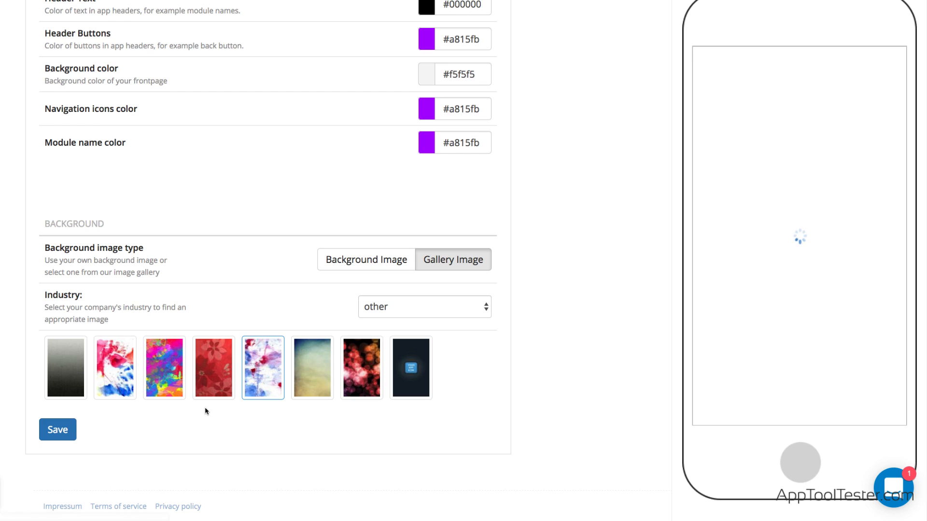
{"action": "left_click", "coordinate": [312, 367]}
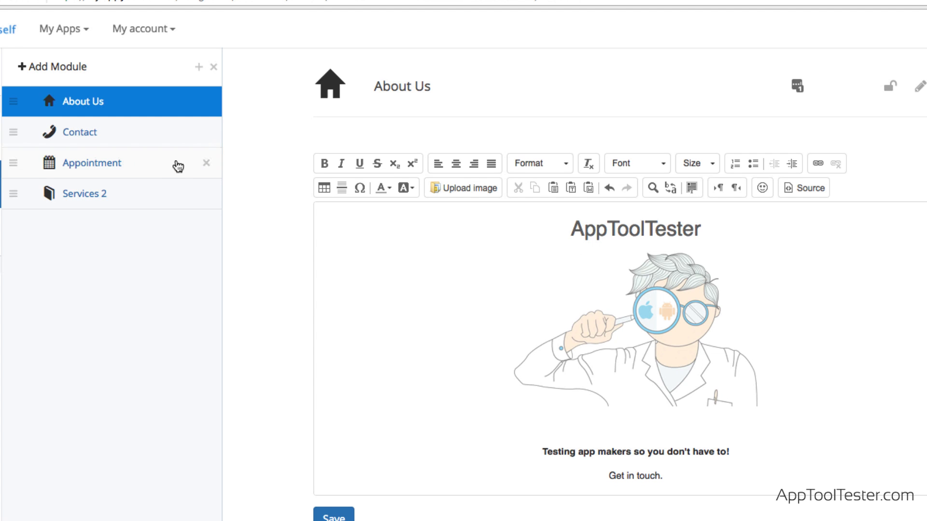
Step: Browse the addable modules by commerce and contact categories, then show all modules
{"action": "left_click", "coordinate": [51, 66]}
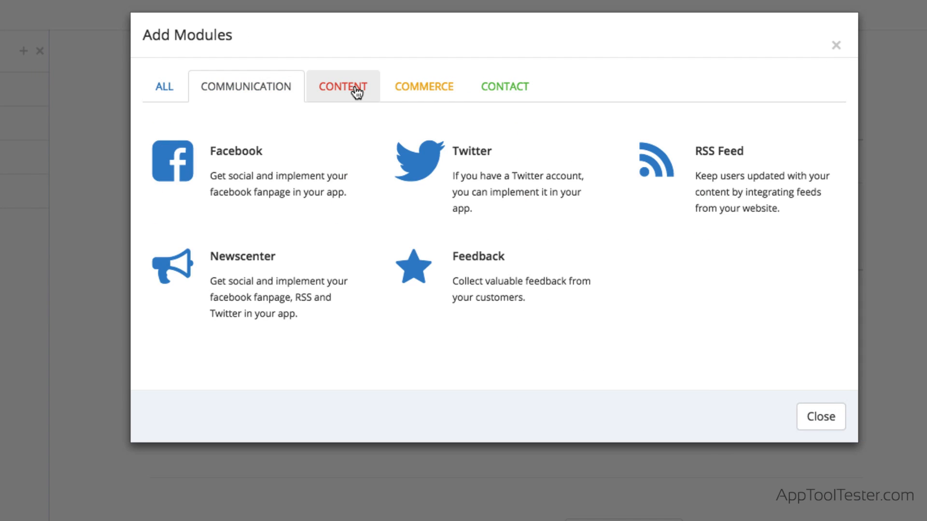
{"action": "left_click", "coordinate": [424, 86]}
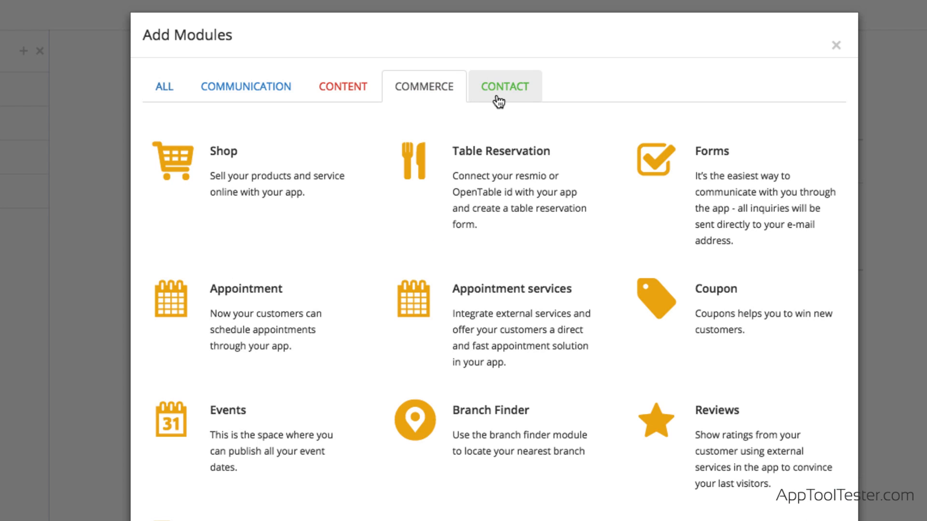
{"action": "left_click", "coordinate": [505, 86]}
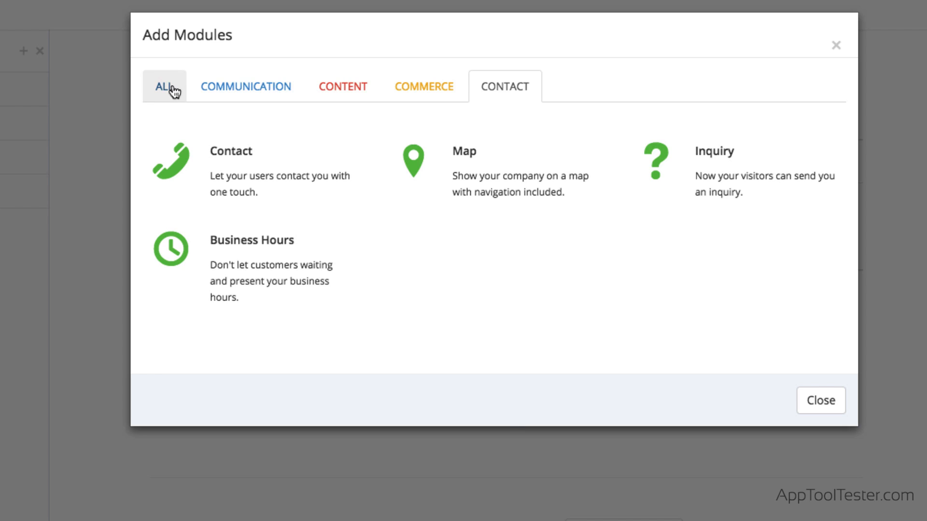
{"action": "left_click", "coordinate": [164, 86]}
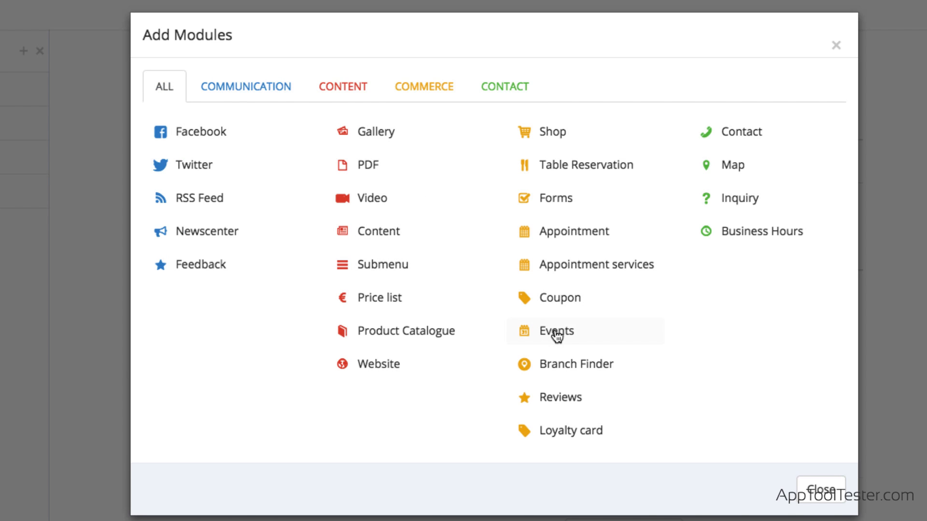
Step: Add an Events module and begin a new event named 'My birthda'
{"action": "left_click", "coordinate": [554, 330]}
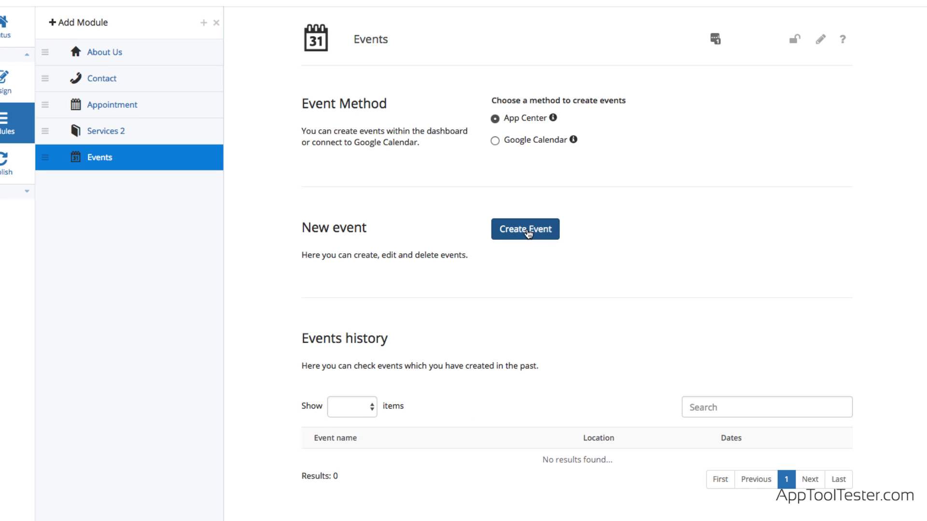
{"action": "left_click", "coordinate": [523, 229]}
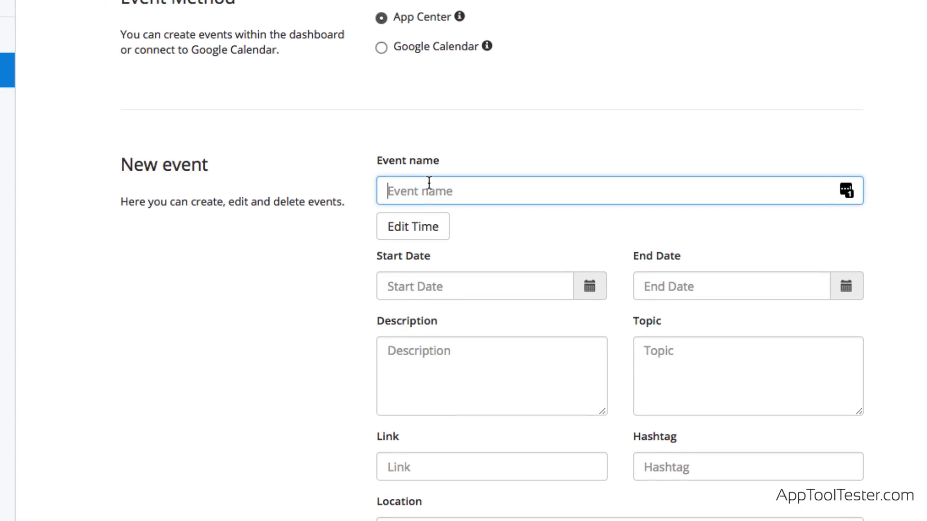
{"action": "type", "text": "My birthda"}
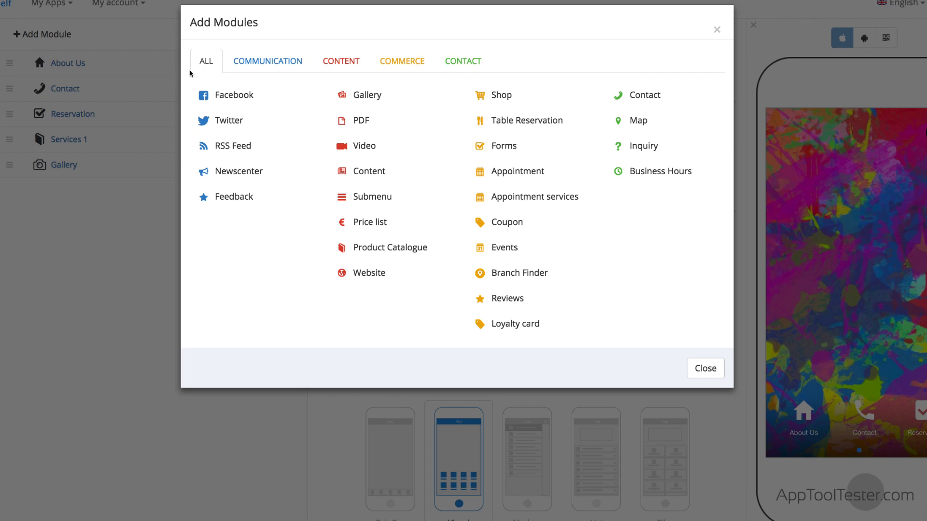
Step: Review the shop settings down to payment options and collection items, then go to Product Catalogue
{"action": "left_click", "coordinate": [402, 61]}
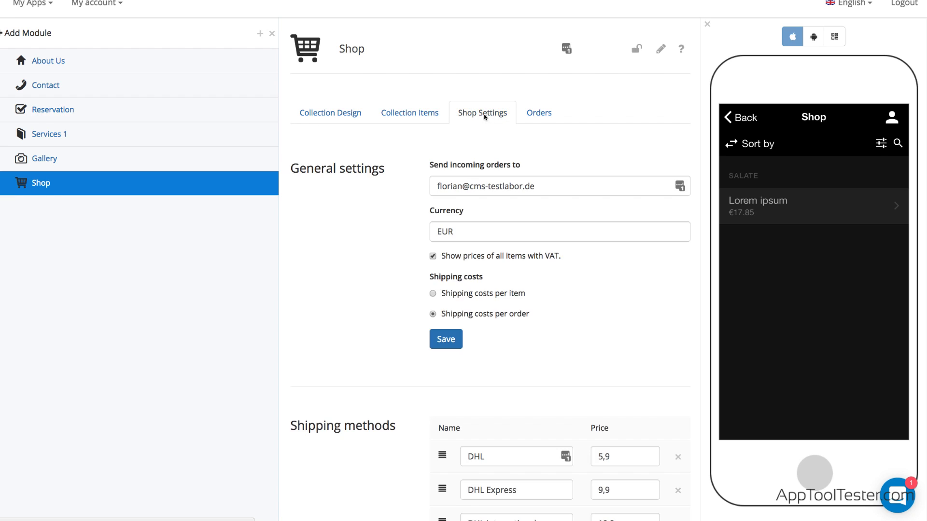
{"action": "scroll", "scroll_direction": "down", "scroll_amount": 3}
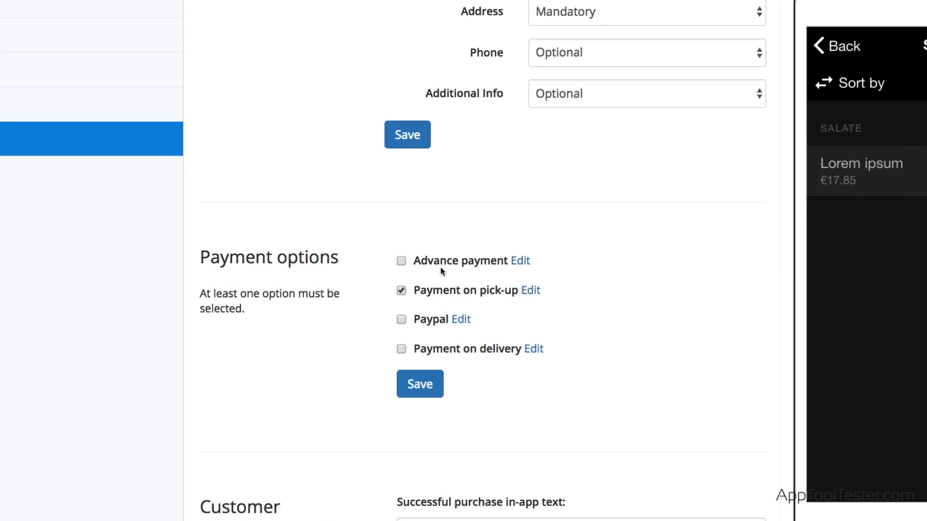
{"action": "left_click", "coordinate": [456, 320]}
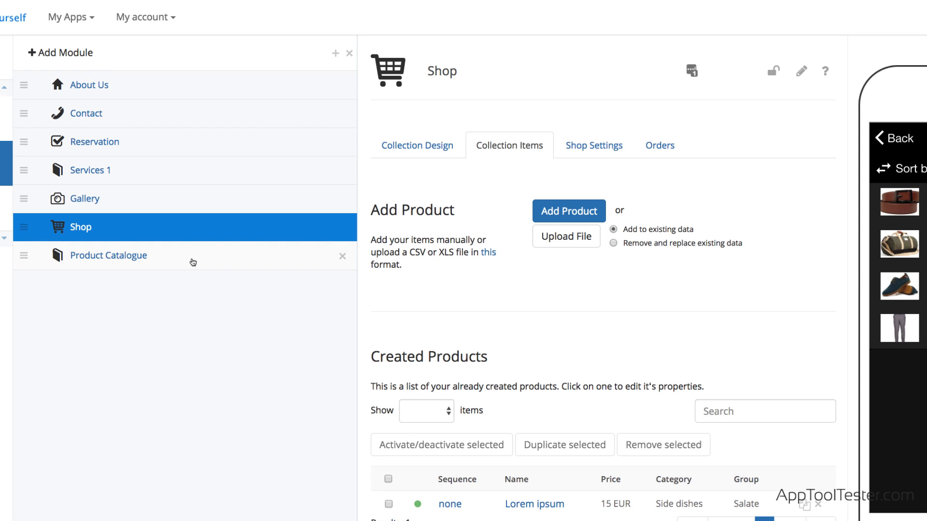
{"action": "left_click", "coordinate": [108, 255]}
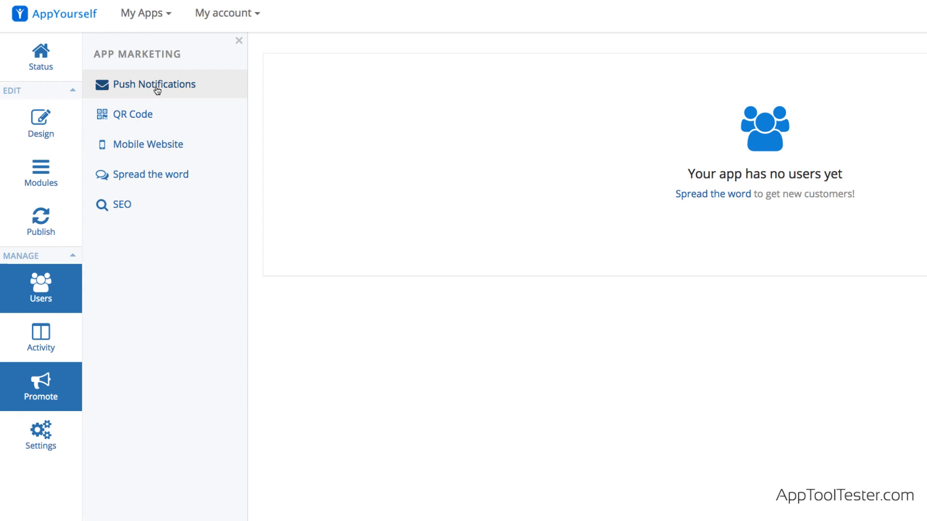
Step: View push notifications, then reach the chat settings with in-app chat enabled
{"action": "left_click", "coordinate": [156, 84]}
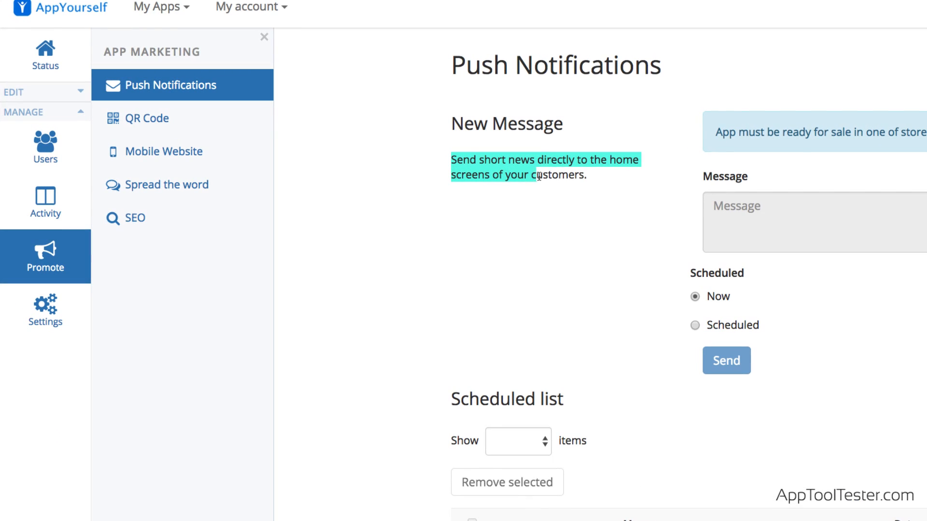
{"action": "left_click", "coordinate": [45, 310]}
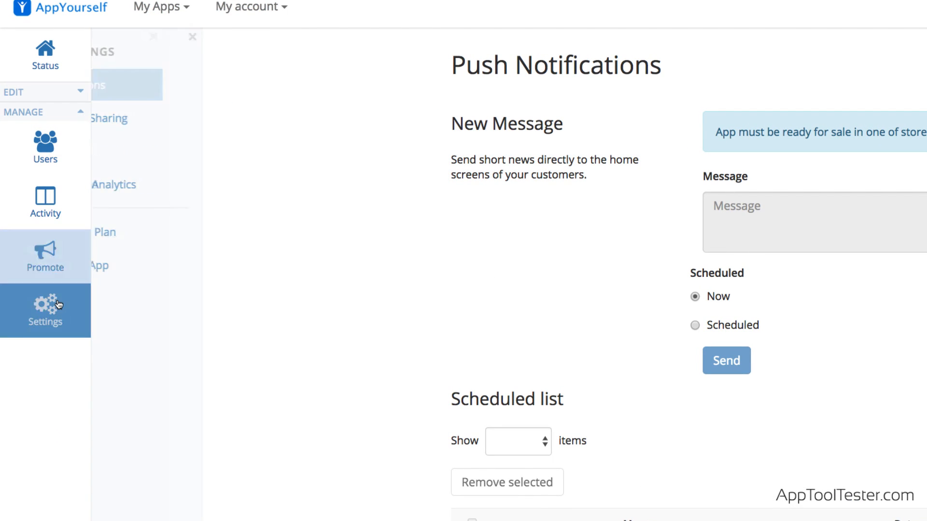
{"action": "left_click", "coordinate": [125, 85]}
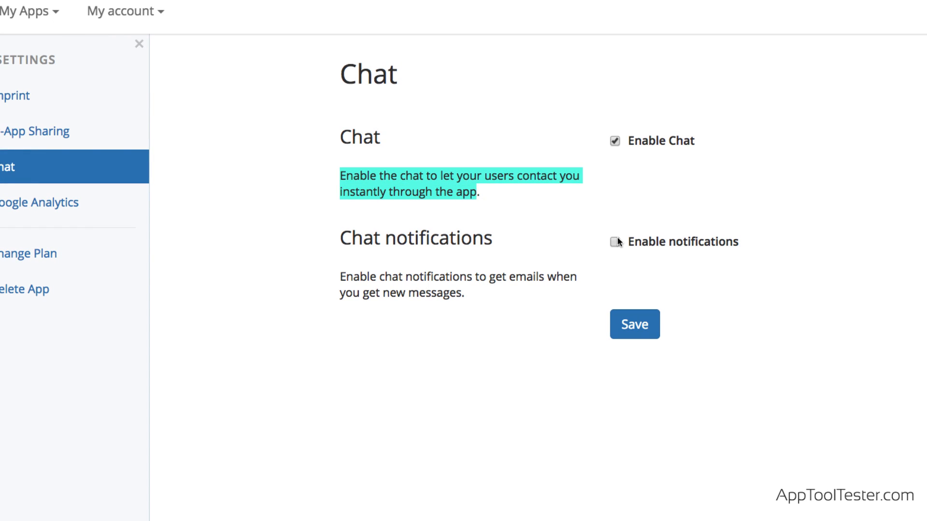
{"action": "left_click", "coordinate": [615, 242]}
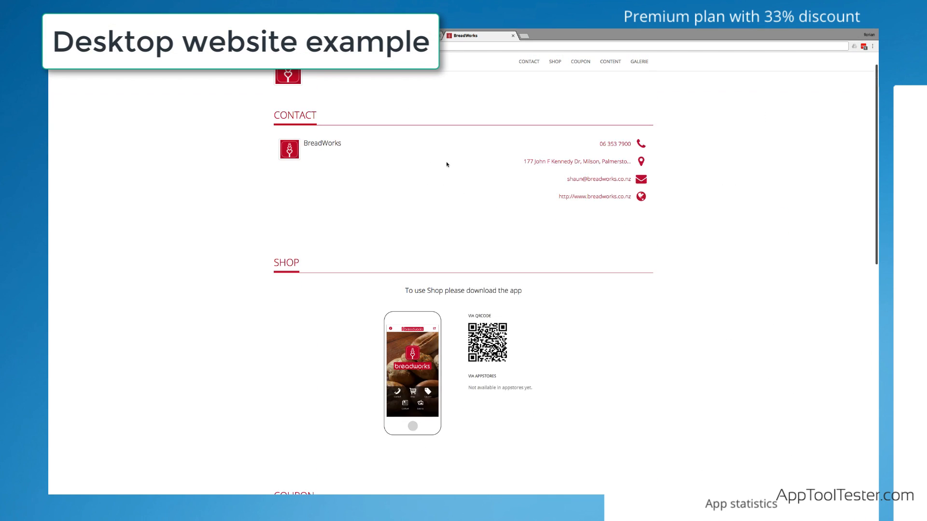
Step: Scroll the desktop website example from the Contact section down to the Shop section
{"action": "scroll", "scroll_direction": "down", "scroll_amount": 3}
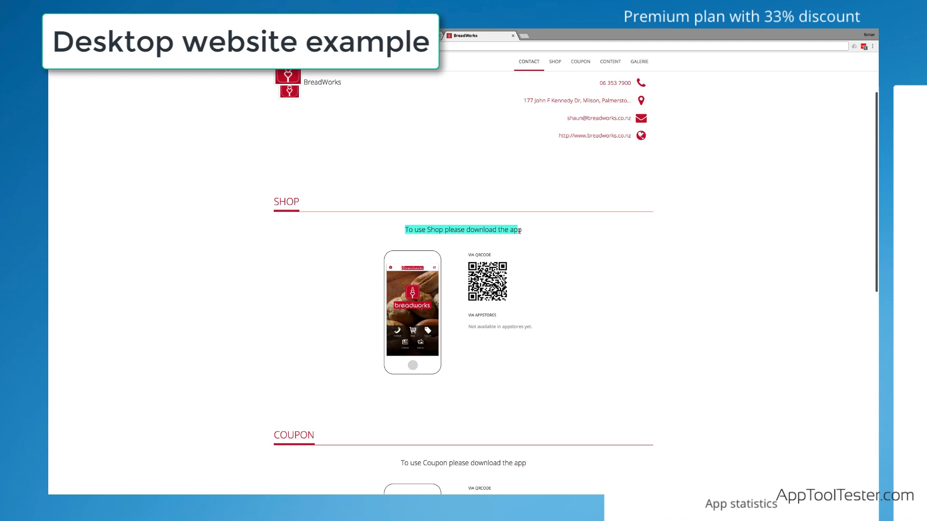